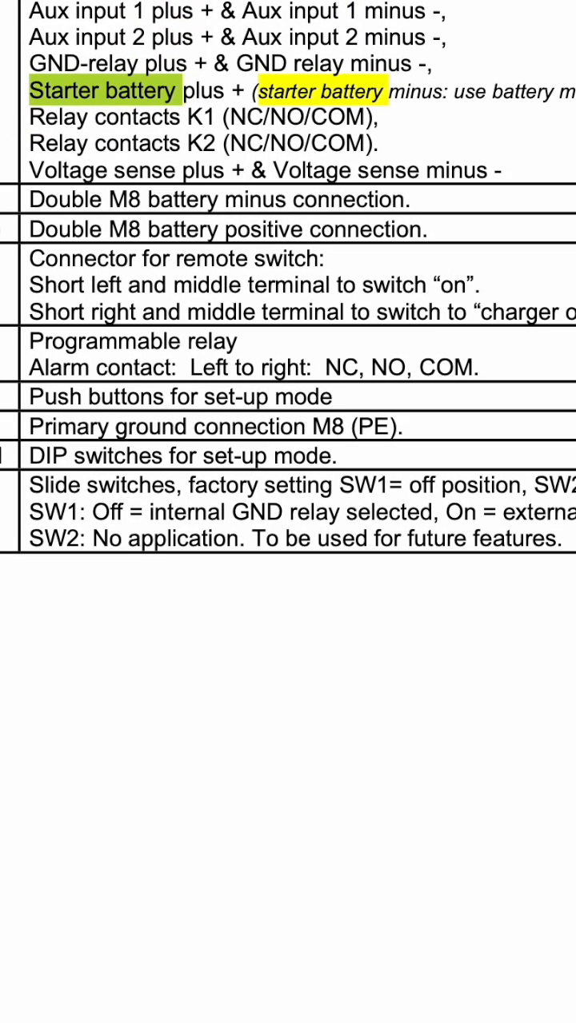
pyautogui.scroll(-3)
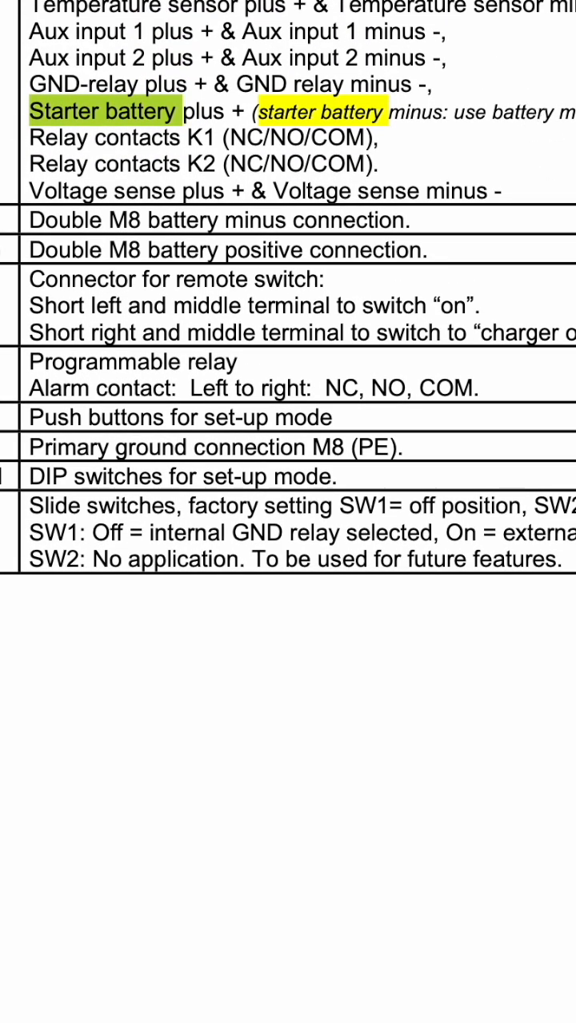